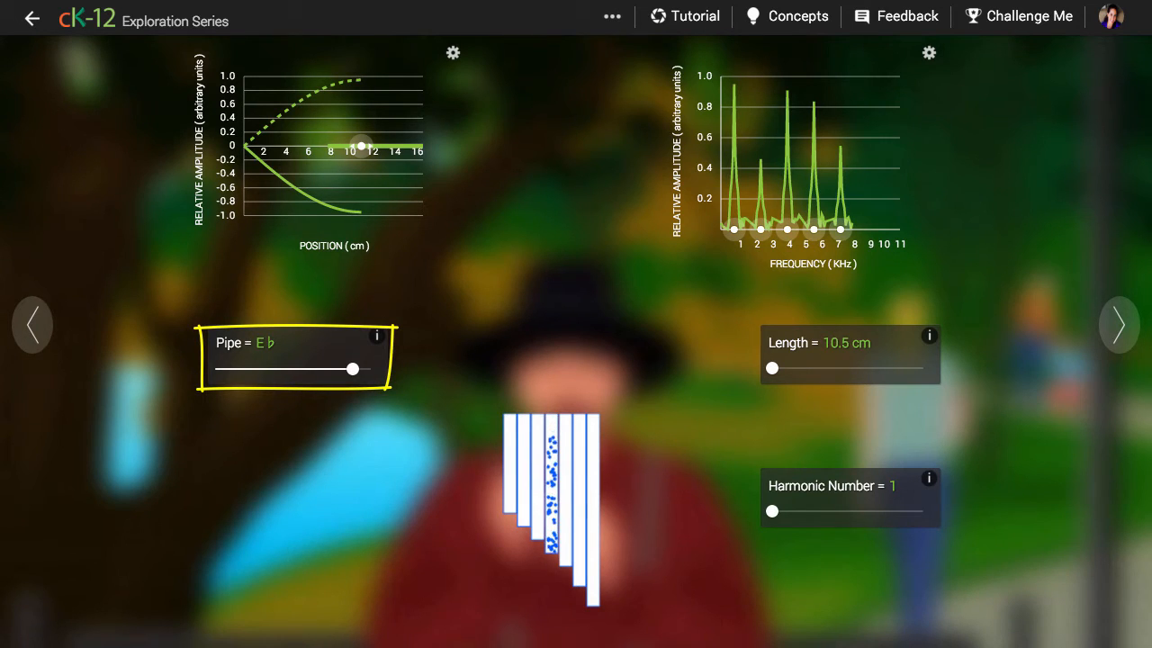
Move the Pipe slider from E♭ past D♭ to the 14.5 cm B♭ pipe
{"action": "left_click_drag", "start_coordinate": [353, 368], "coordinate": [349, 369]}
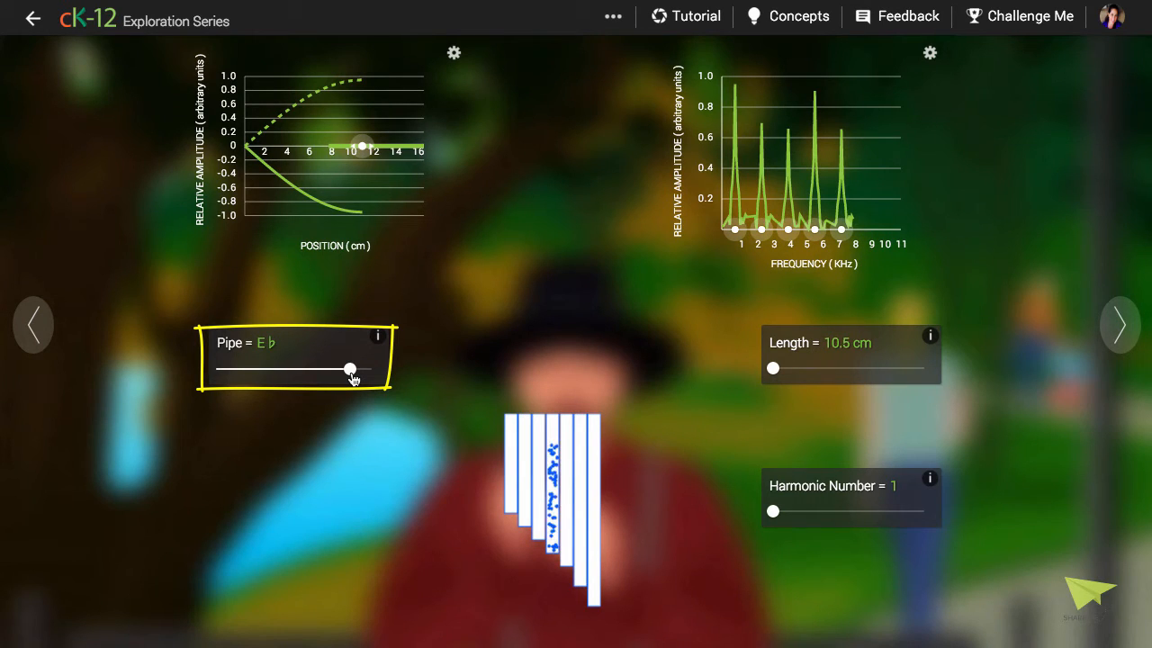
{"action": "left_click_drag", "start_coordinate": [350, 369], "coordinate": [372, 368]}
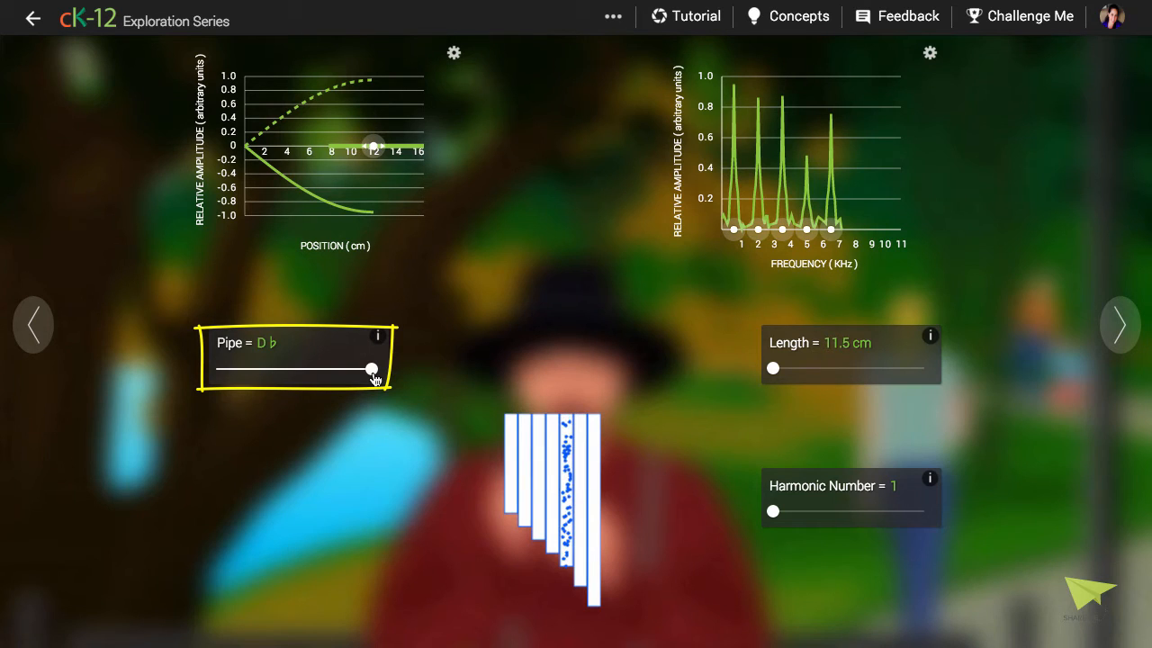
{"action": "left_click_drag", "start_coordinate": [371, 369], "coordinate": [248, 369]}
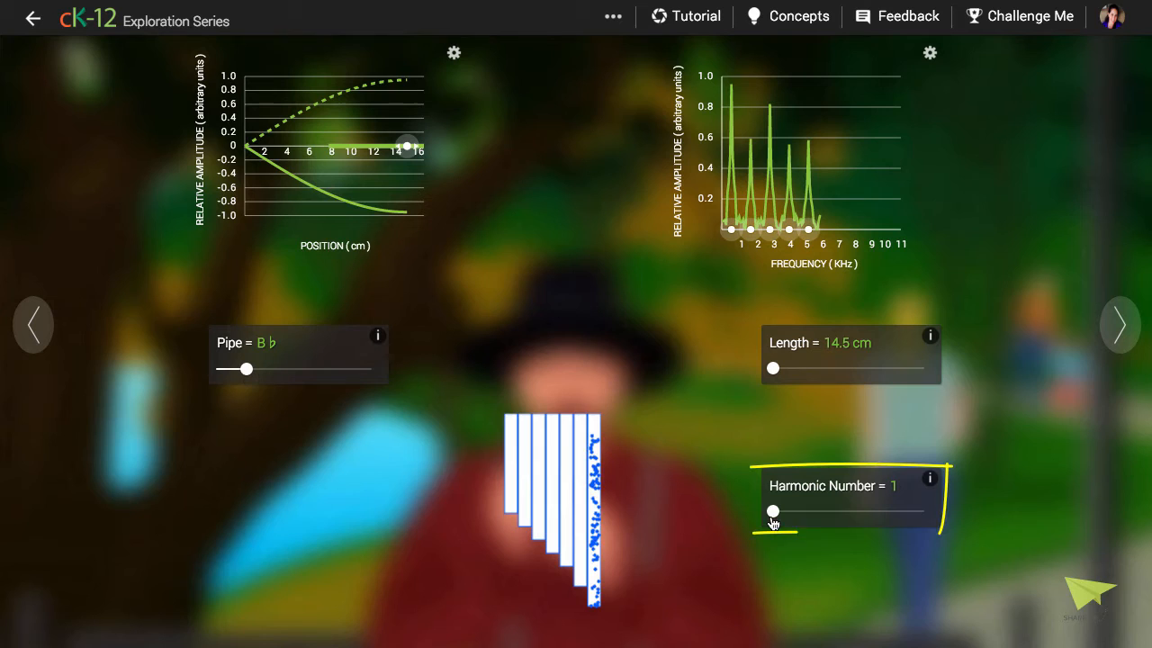
Raise the B♭ pipe's Harmonic Number slider from 1 to 3
{"action": "left_click_drag", "start_coordinate": [773, 511], "coordinate": [818, 511]}
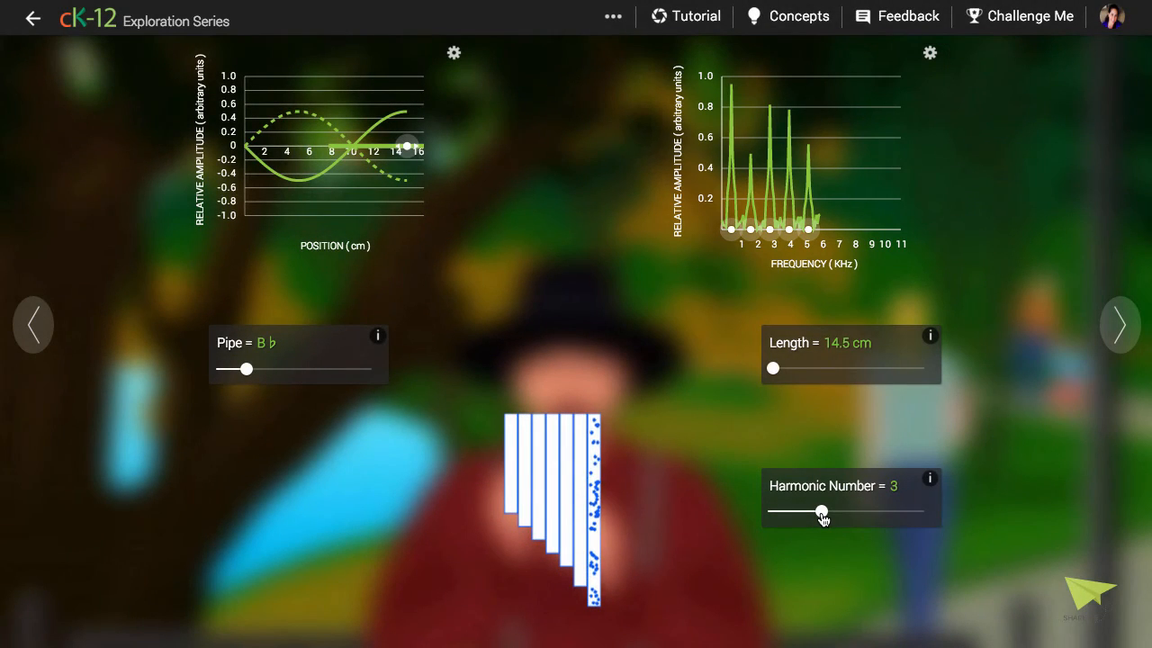
Reset the harmonic number to 1, then step it through 3, 5 and 7
{"action": "left_click_drag", "start_coordinate": [820, 511], "coordinate": [770, 511]}
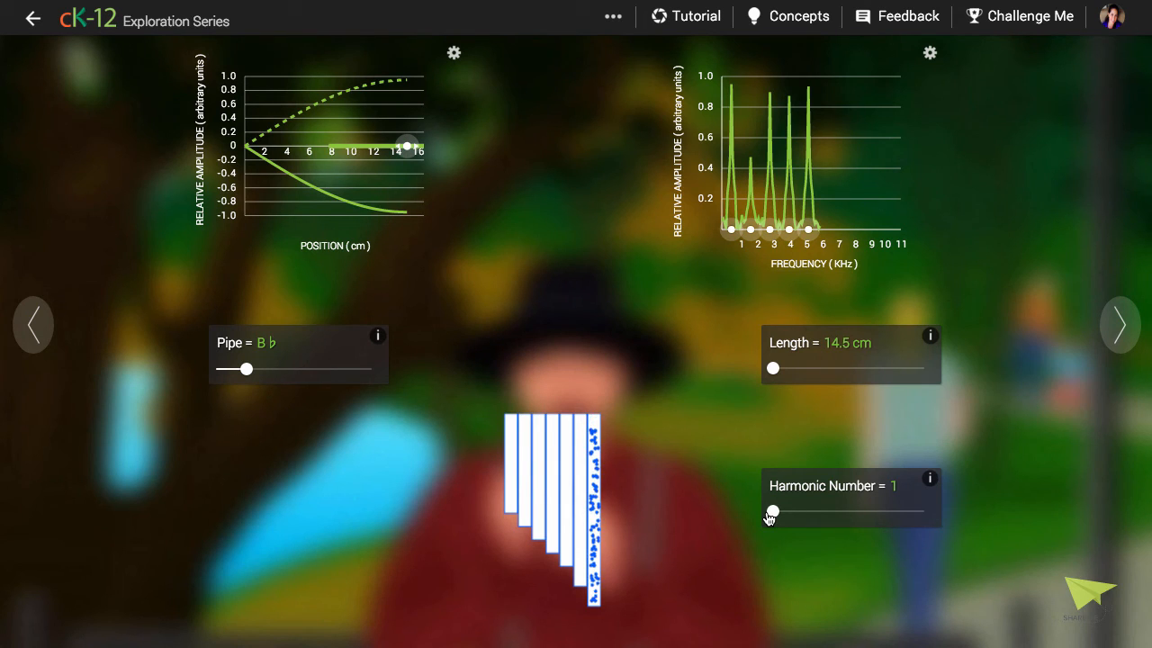
{"action": "left_click_drag", "start_coordinate": [771, 511], "coordinate": [817, 511]}
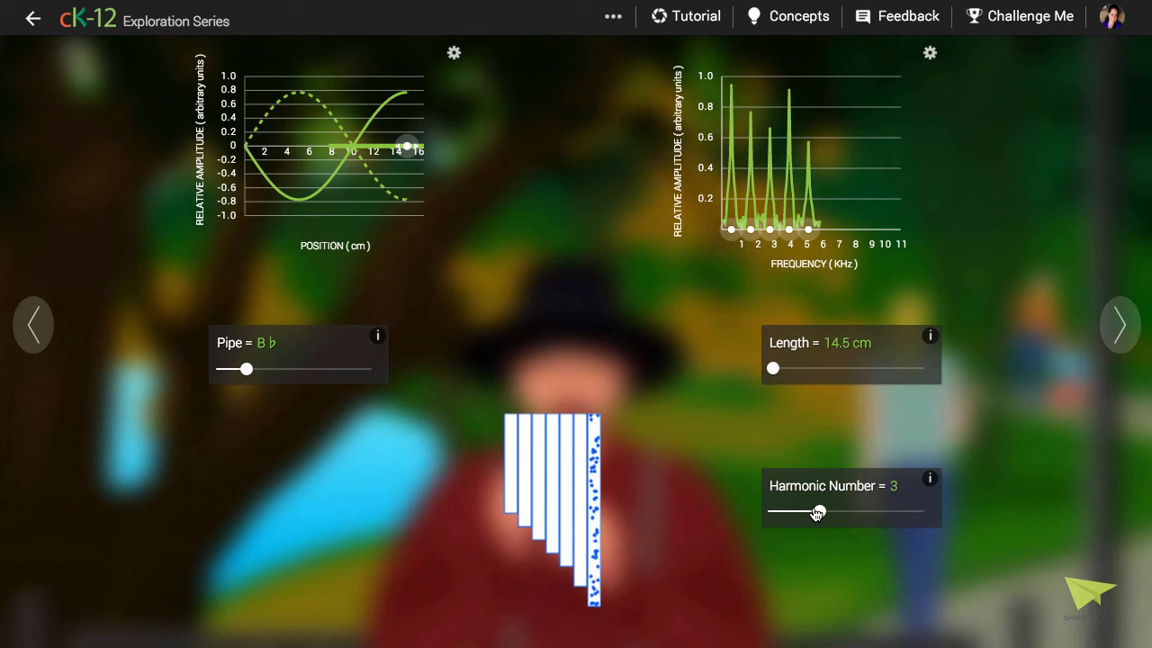
{"action": "left_click_drag", "start_coordinate": [815, 512], "coordinate": [846, 512]}
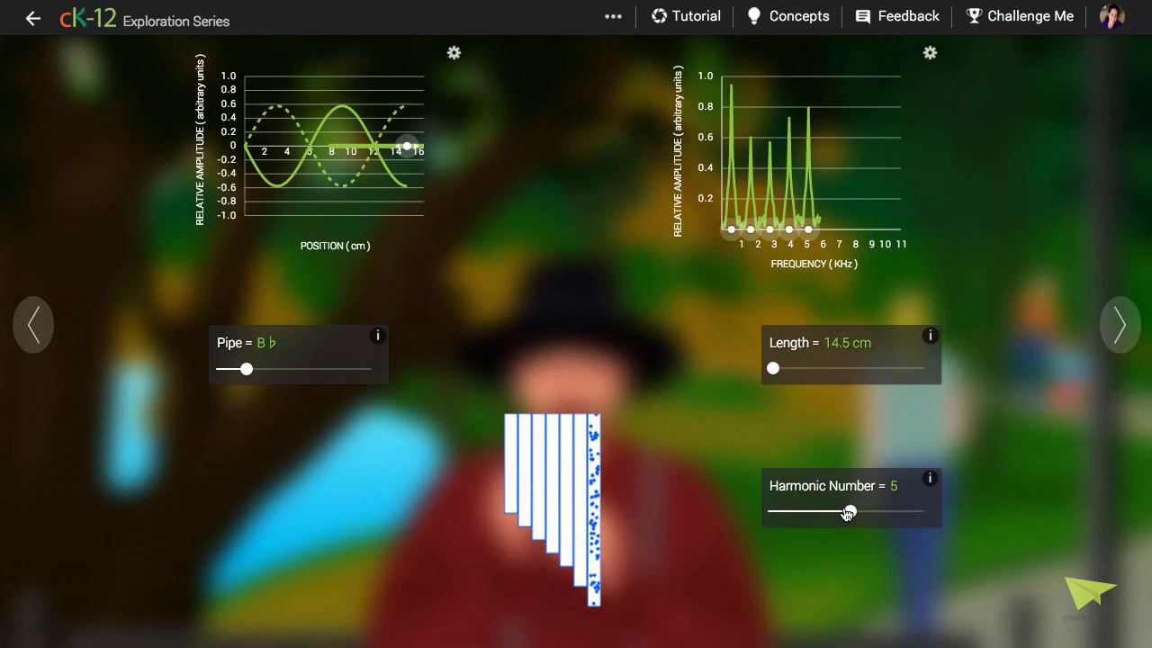
{"action": "left_click_drag", "start_coordinate": [848, 511], "coordinate": [883, 511]}
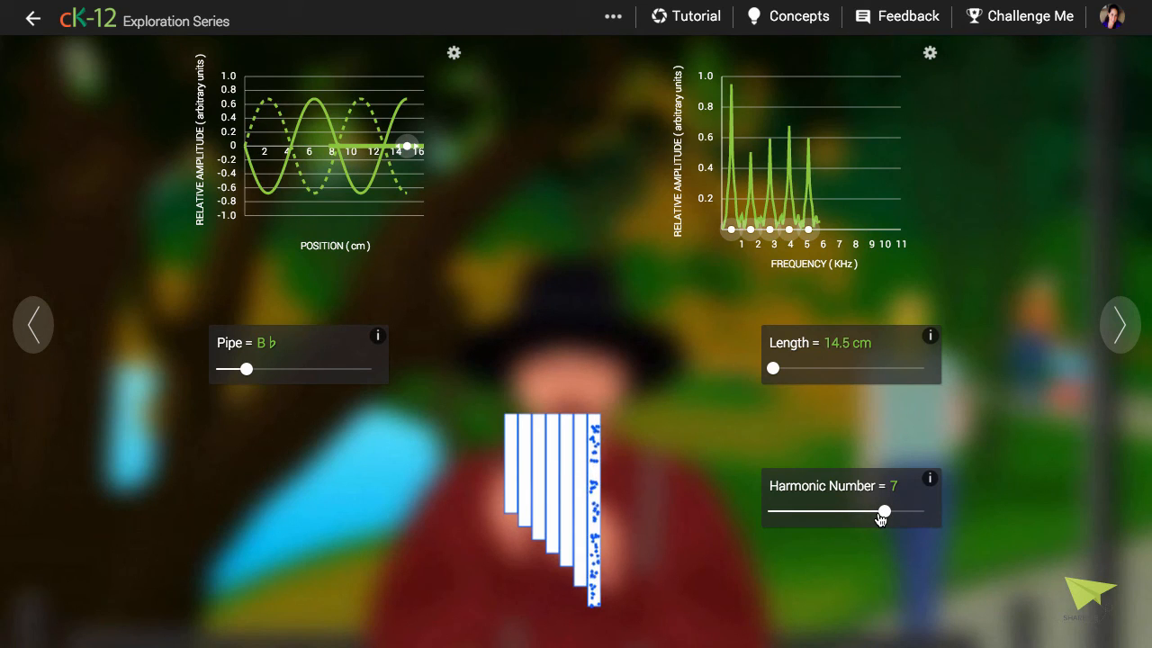